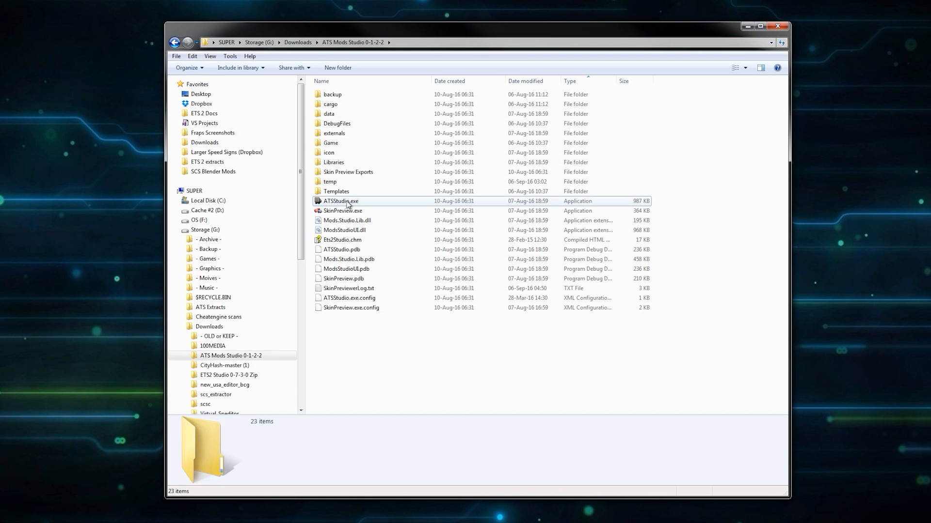
# Step: Launch ATSStudio.exe from the ATS Mods Studio 0-1-2-2 folder
pyautogui.click(340, 201)
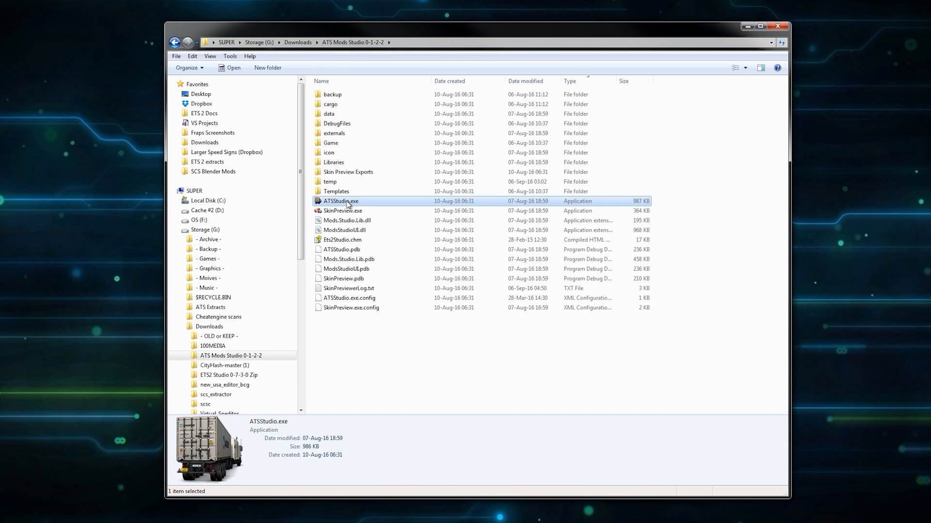
pyautogui.doubleClick(340, 201)
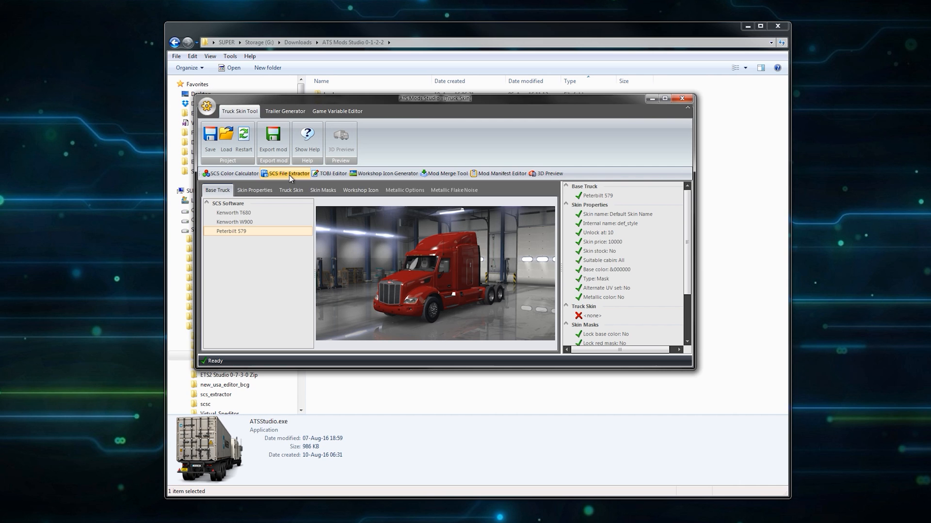
# Step: In the SCS Archive Extractor, choose dlc_flags_uk.scs from Euro Truck Simulator 2 as the archive
pyautogui.click(289, 174)
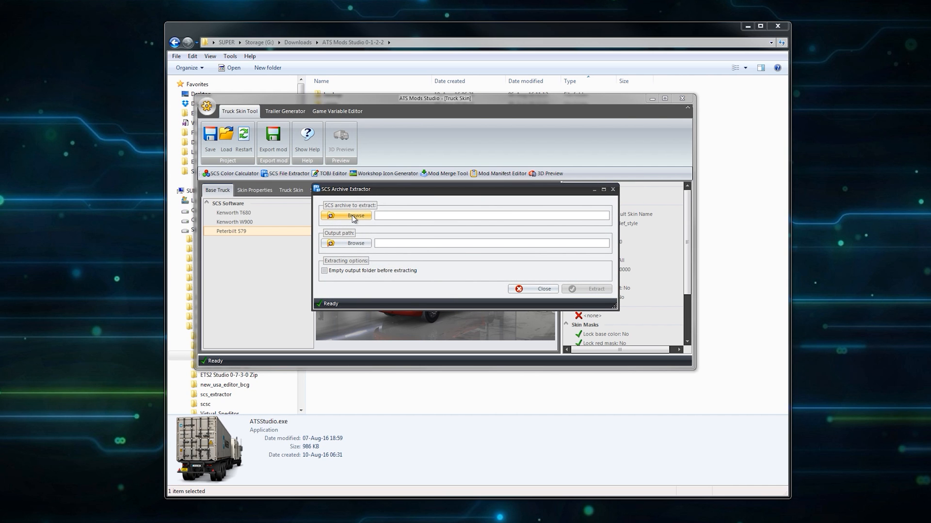
pyautogui.click(347, 215)
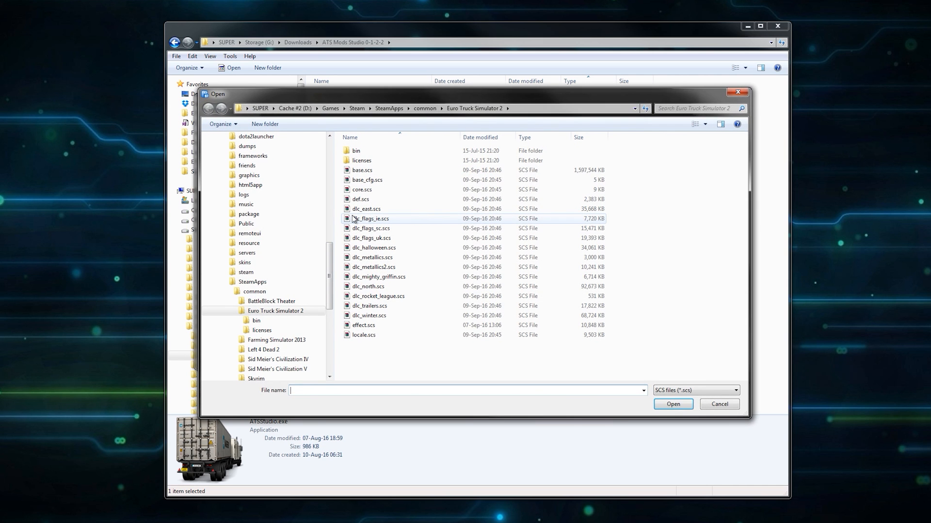
pyautogui.click(371, 238)
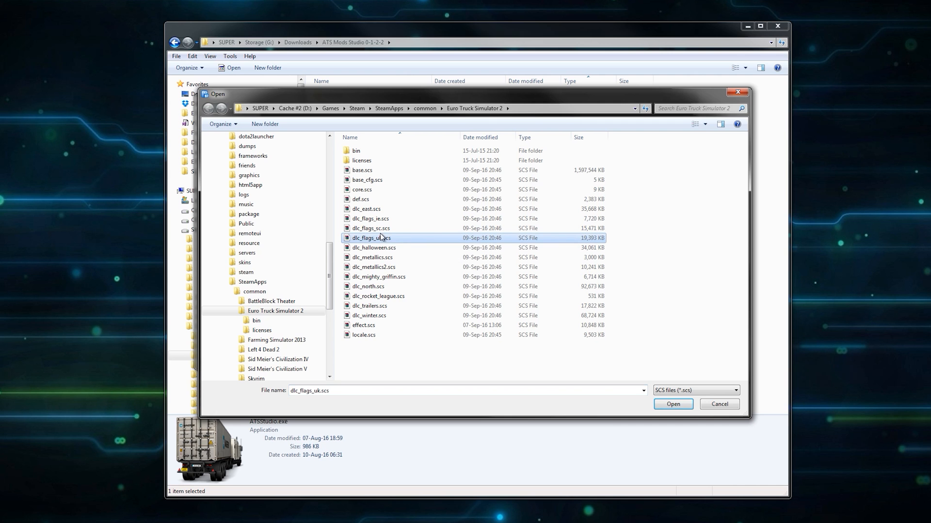
pyautogui.click(672, 404)
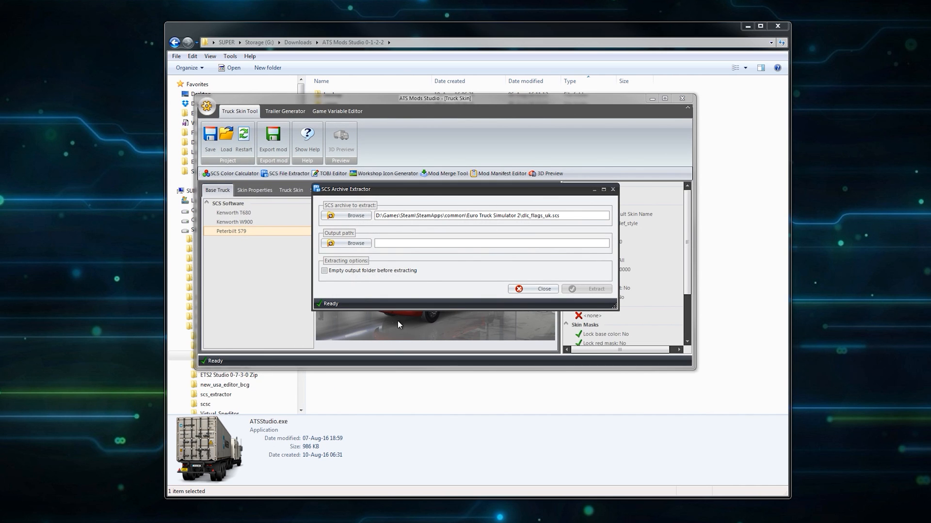
# Step: Create a 'new extracts' folder inside ETS 2 extracts as the output location
pyautogui.click(350, 243)
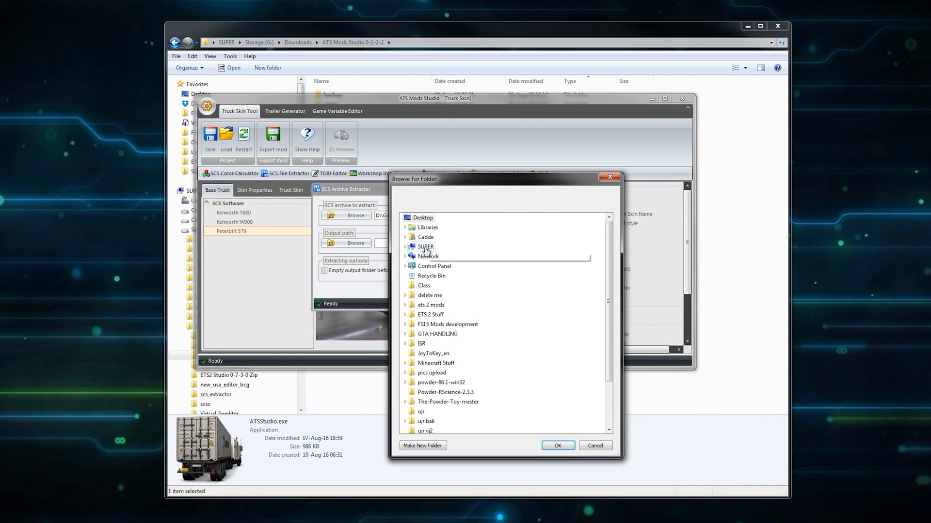
pyautogui.click(405, 247)
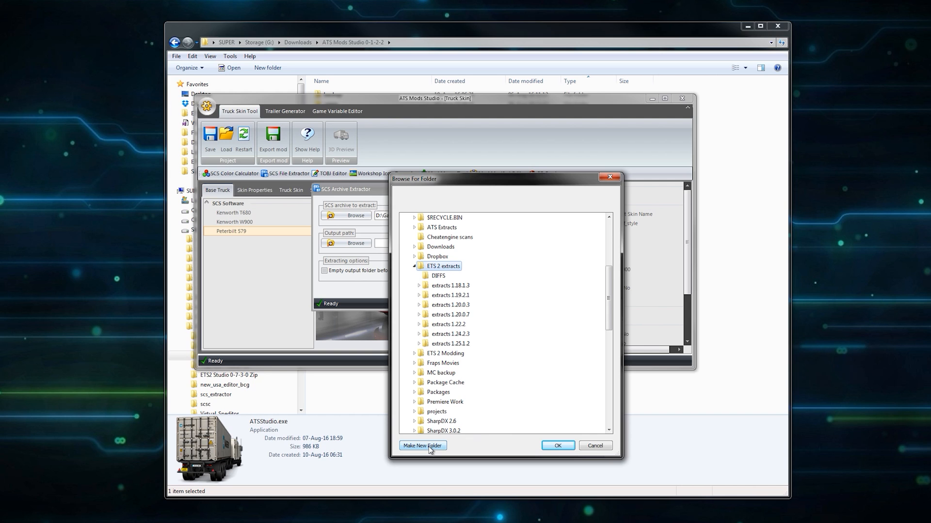
pyautogui.click(422, 446)
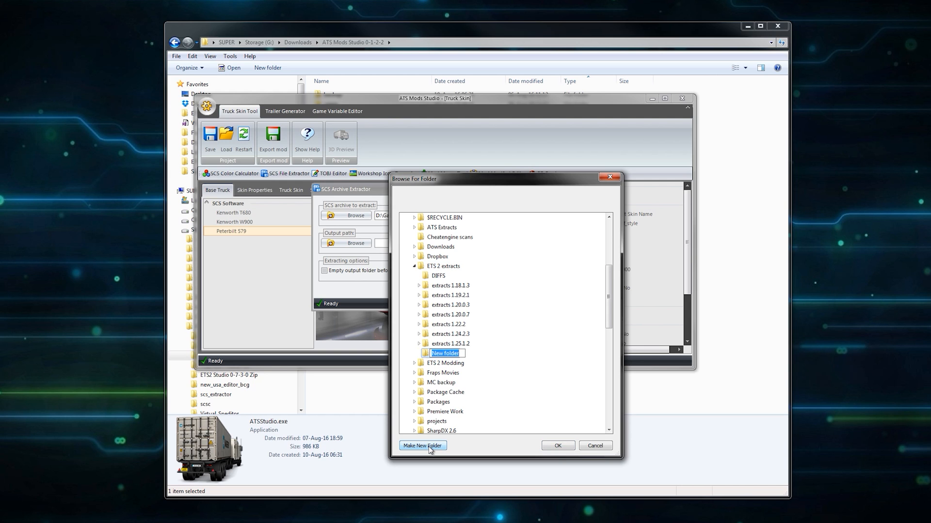
pyautogui.write('new extracts')
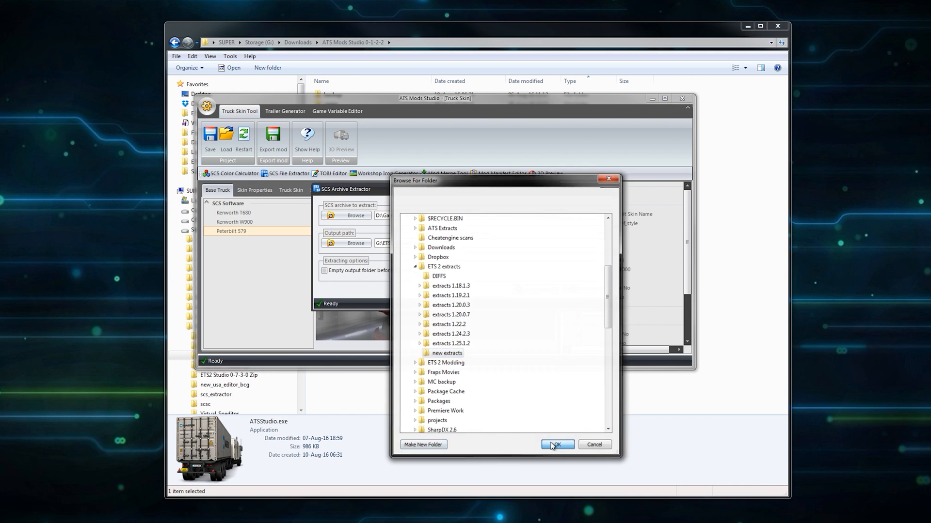
# Step: Extract dlc_flags_uk.scs into new extracts and close the extractor when done
pyautogui.click(556, 445)
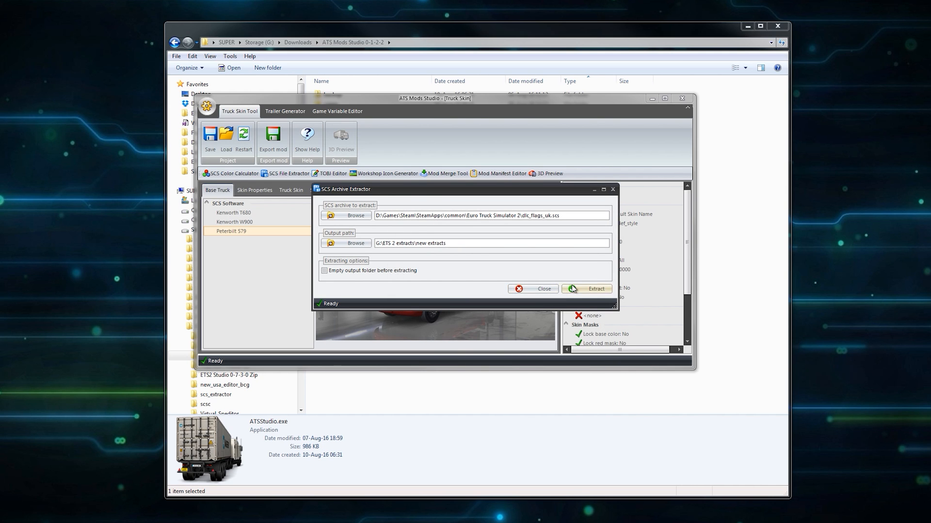
pyautogui.click(585, 289)
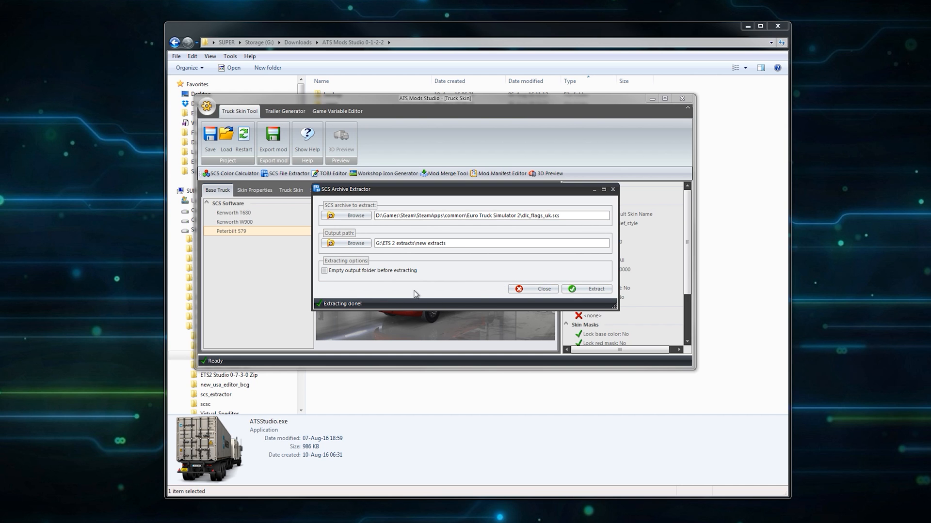
pyautogui.moveTo(311, 321)
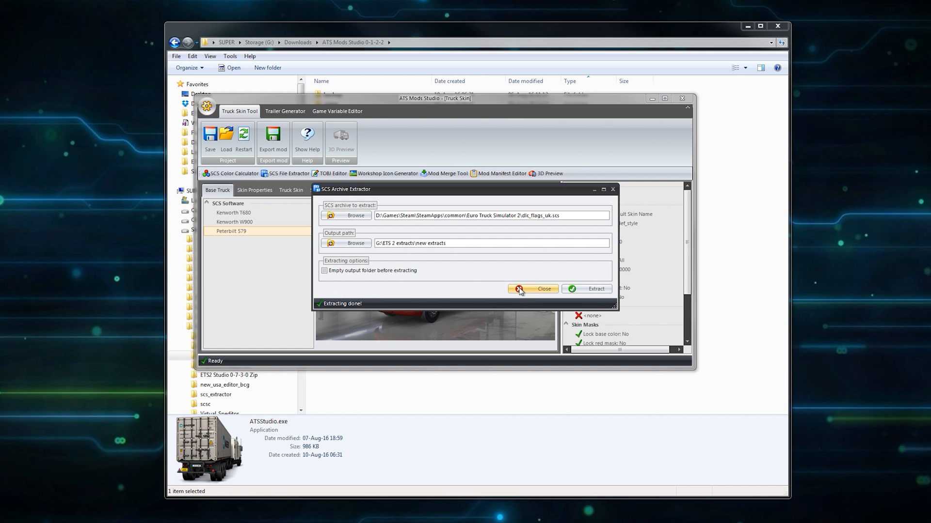
pyautogui.click(537, 289)
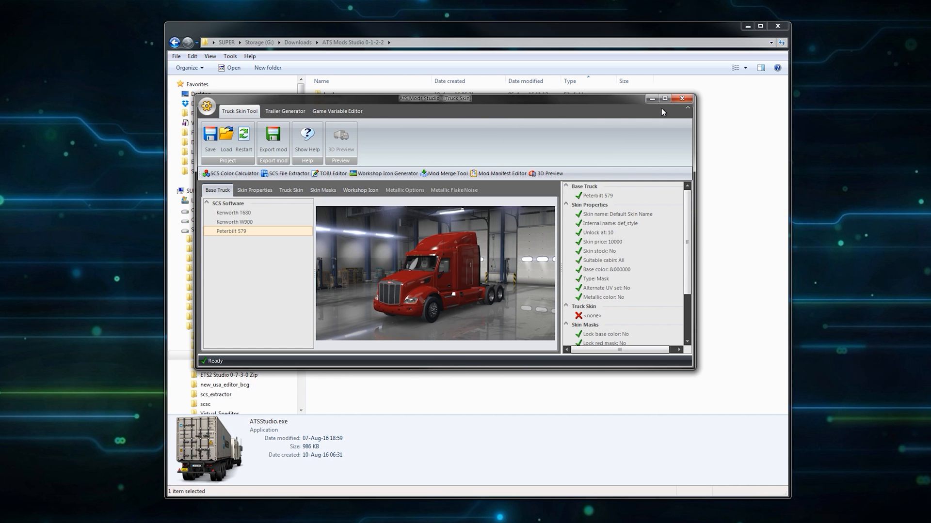
# Step: Minimise the studio and view new extracts holding def, material, vehicle and the manifest
pyautogui.click(681, 99)
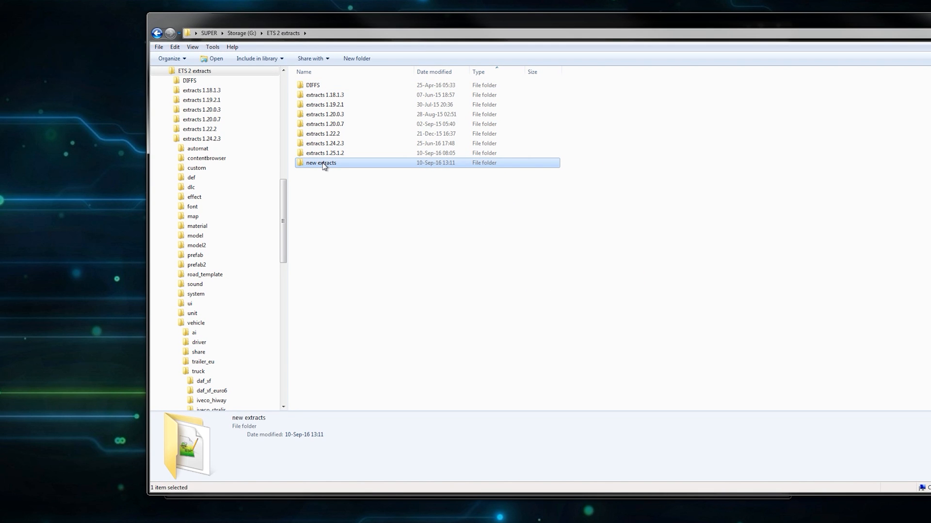
pyautogui.doubleClick(321, 163)
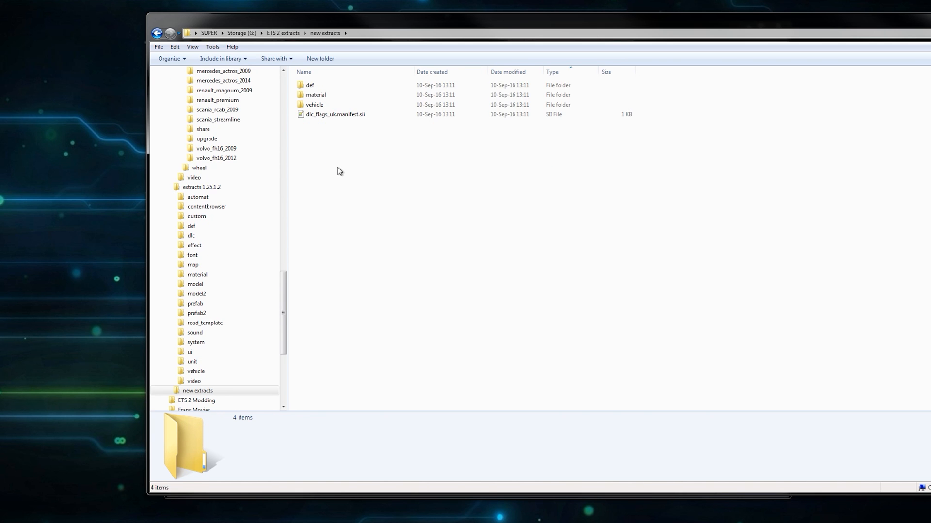
pyautogui.moveTo(369, 208)
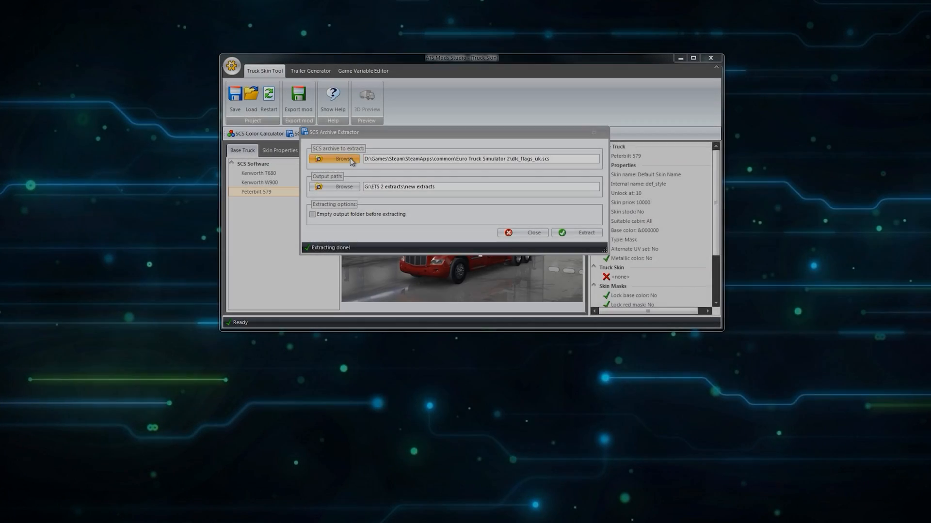
# Step: Extract dlc_flags_sc.scs into new extracts, then choose dlc_flags_ie.scs as the next archive
pyautogui.click(337, 158)
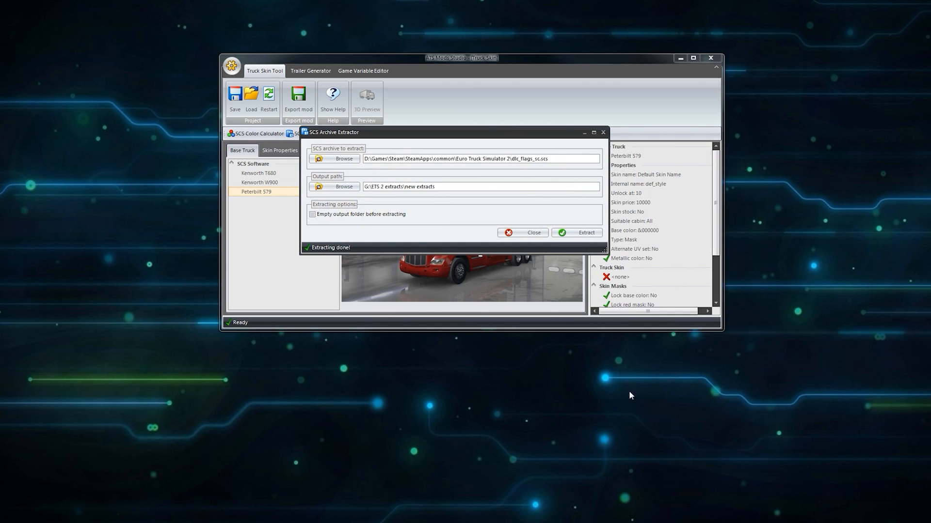
pyautogui.click(576, 232)
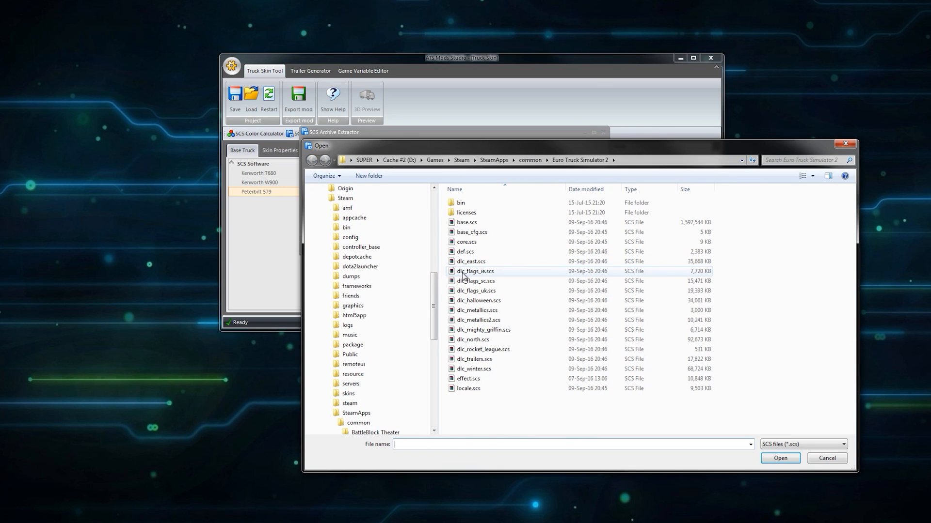
pyautogui.click(779, 458)
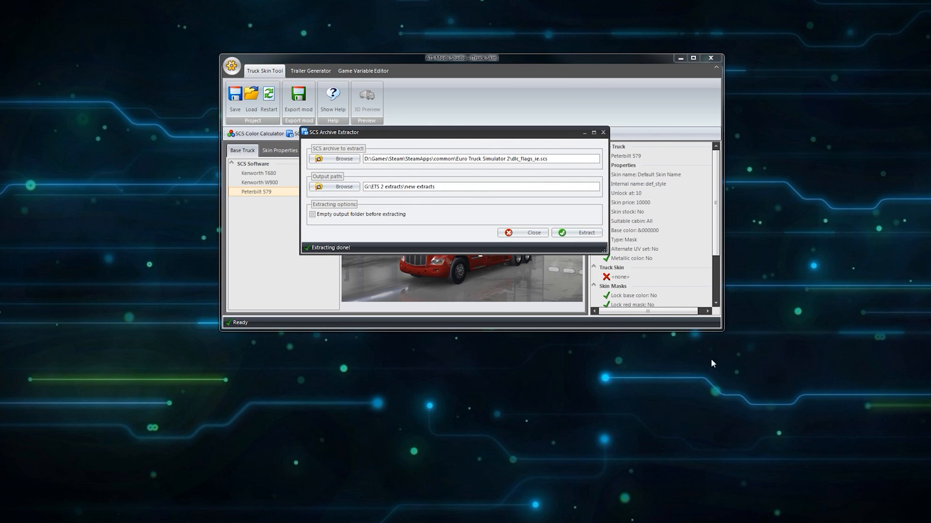